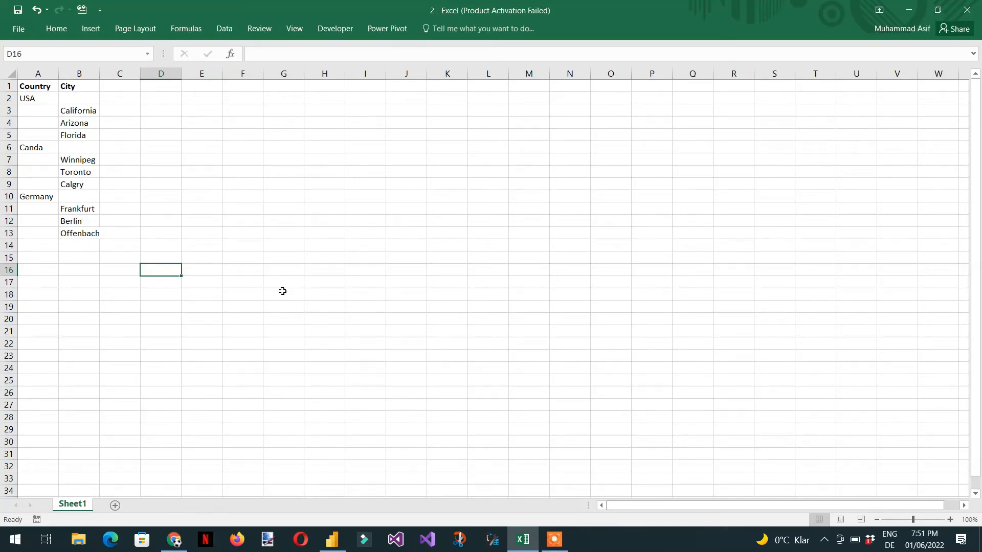
mouse_move(238, 245)
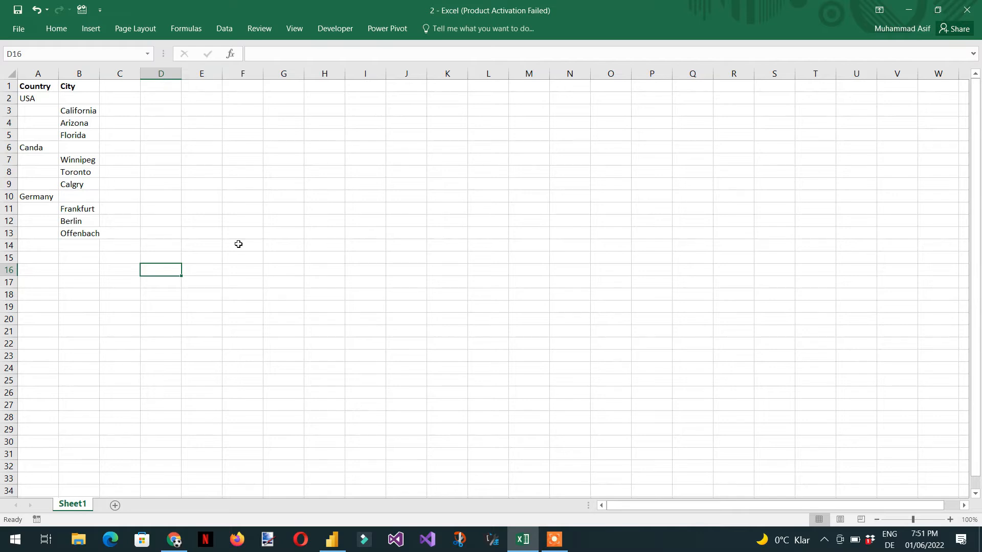
mouse_move(90, 135)
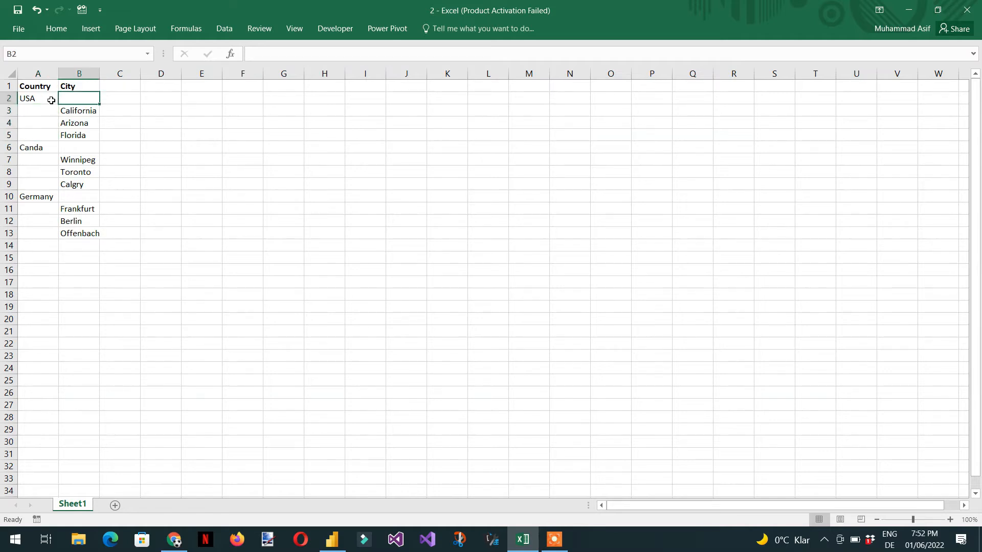
In Excel, fill USA down into rows 3–5 and Canda into rows 7–9, then return to Power BI
left_click(36, 98)
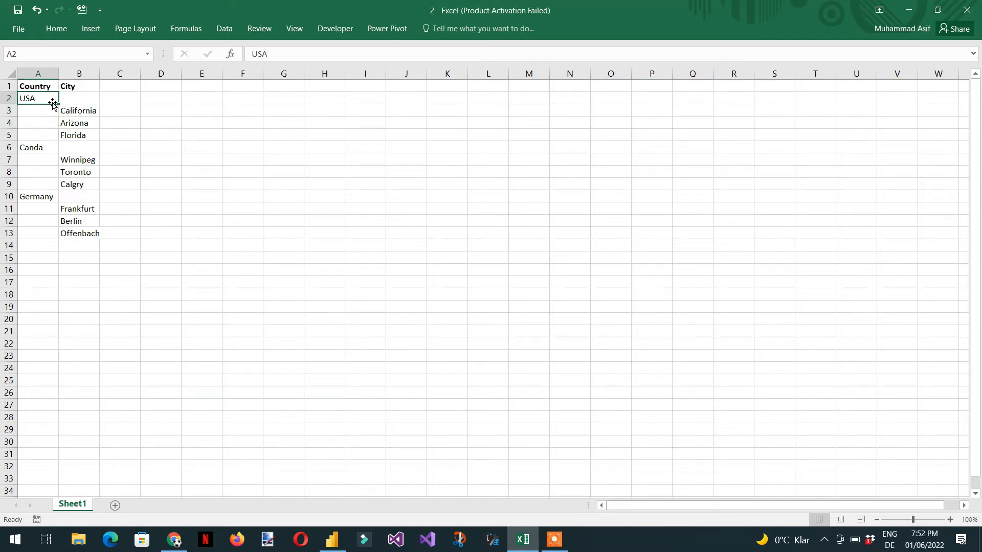
mouse_move(59, 104)
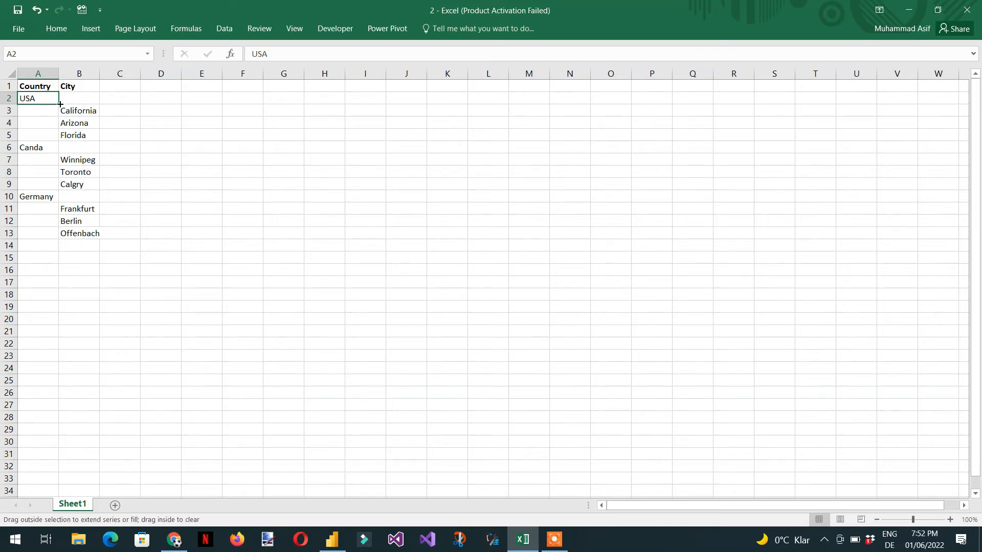
left_click_drag(58, 104, 55, 137)
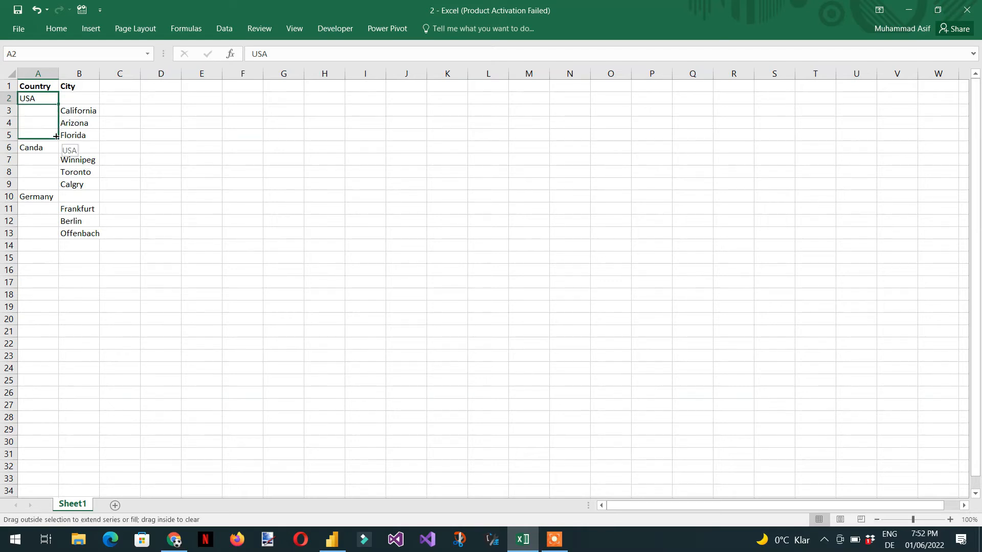
left_click_drag(37, 98, 36, 148)
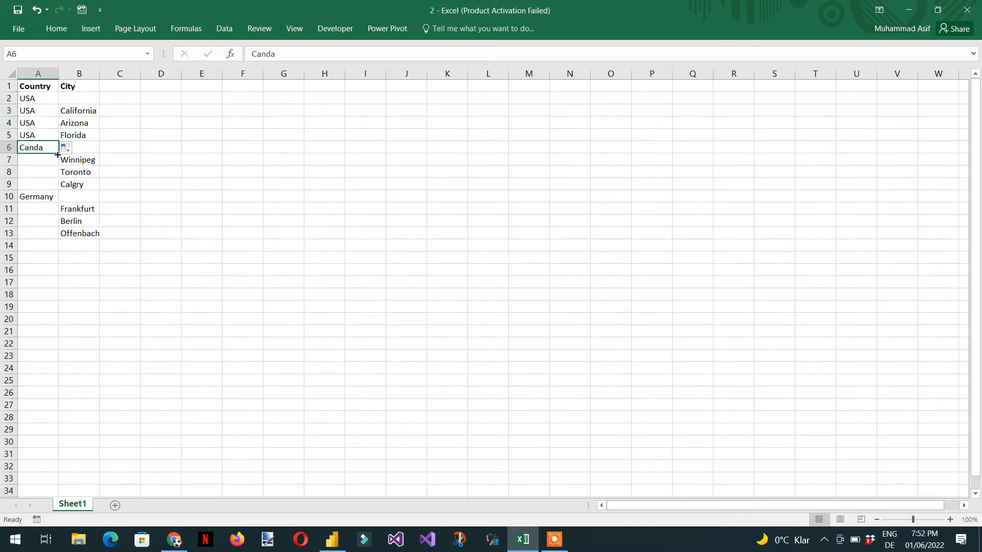
left_click_drag(56, 153, 37, 185)
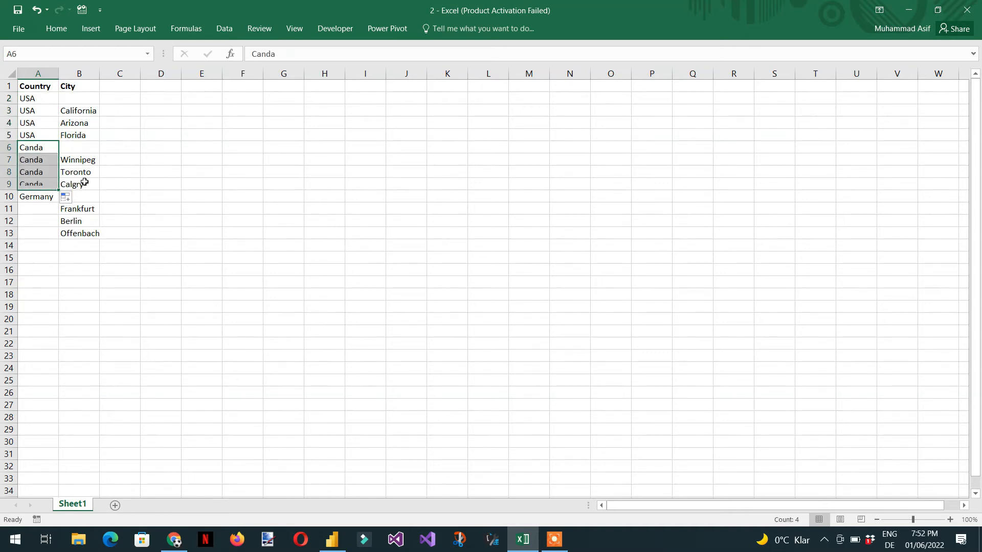
mouse_move(144, 189)
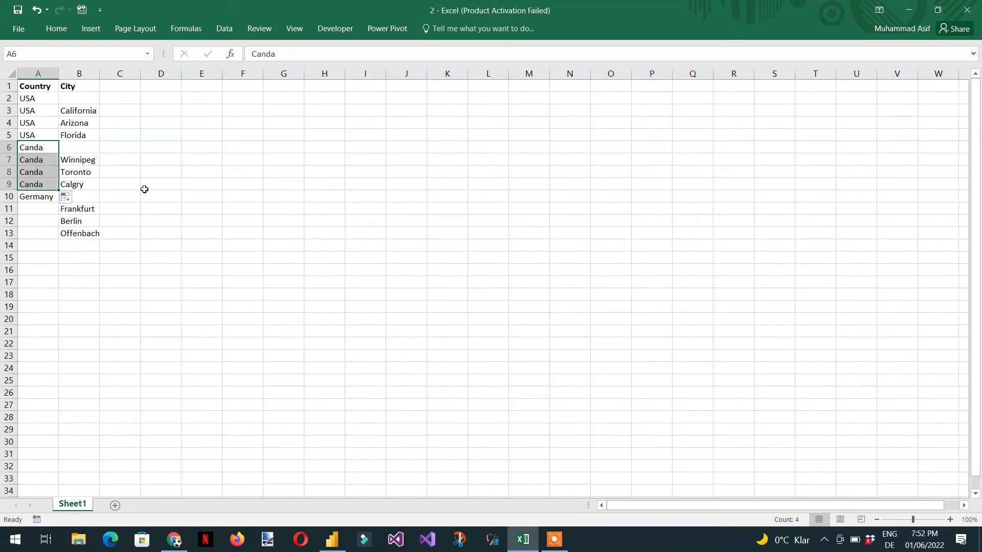
mouse_move(413, 315)
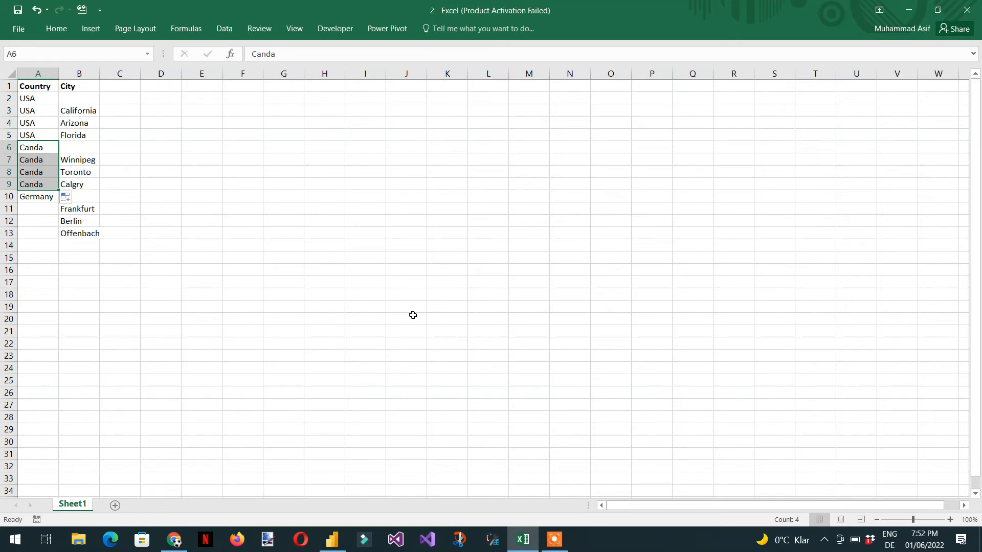
left_click(332, 539)
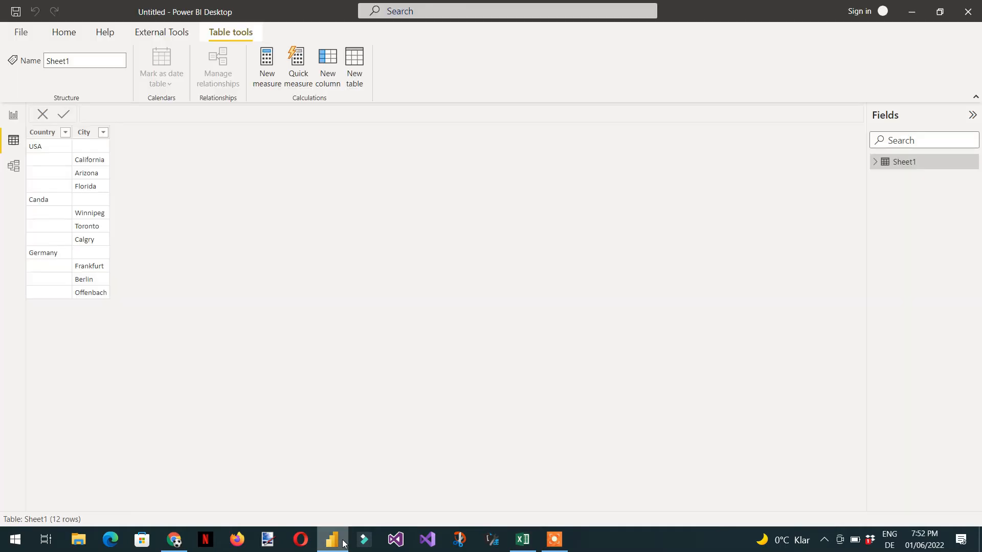
mouse_move(28, 149)
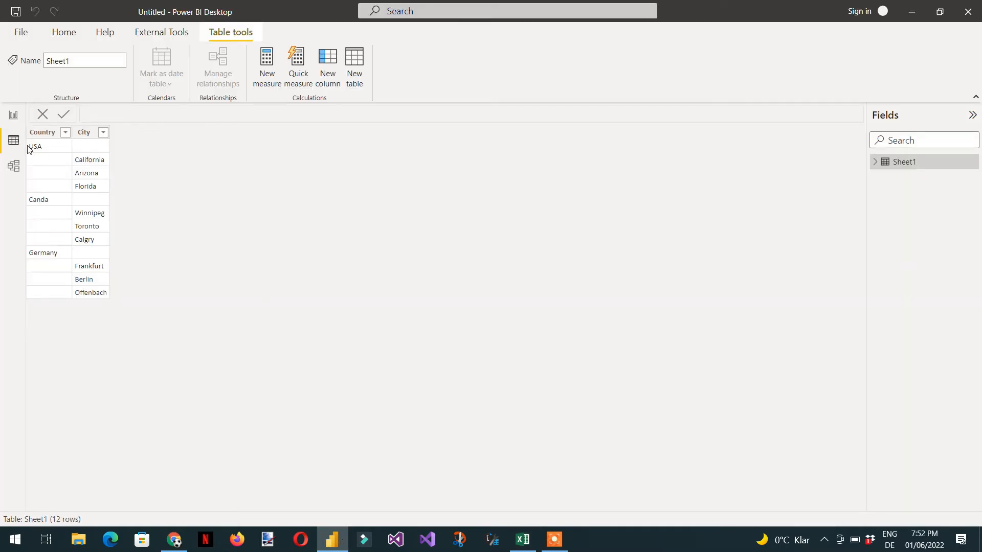
mouse_move(50, 162)
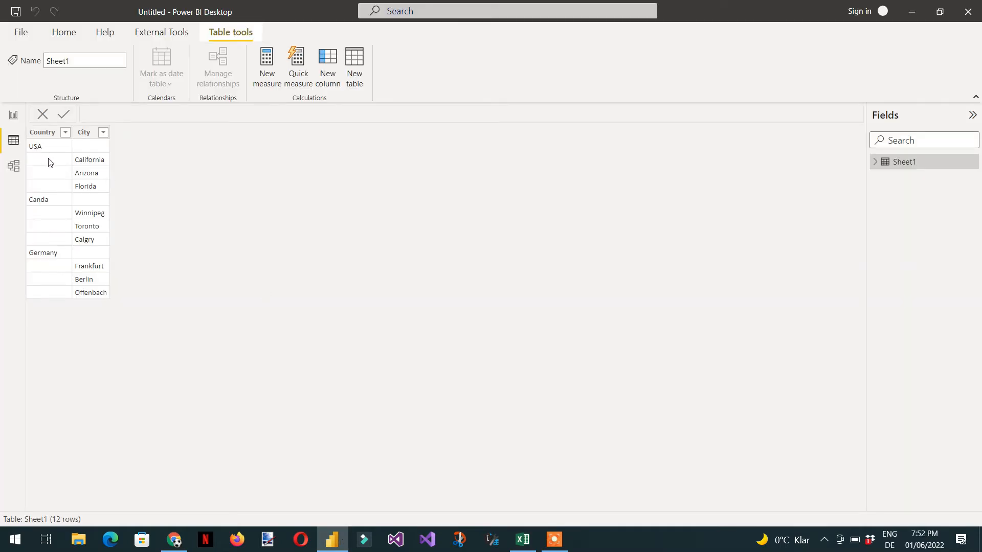
mouse_move(50, 184)
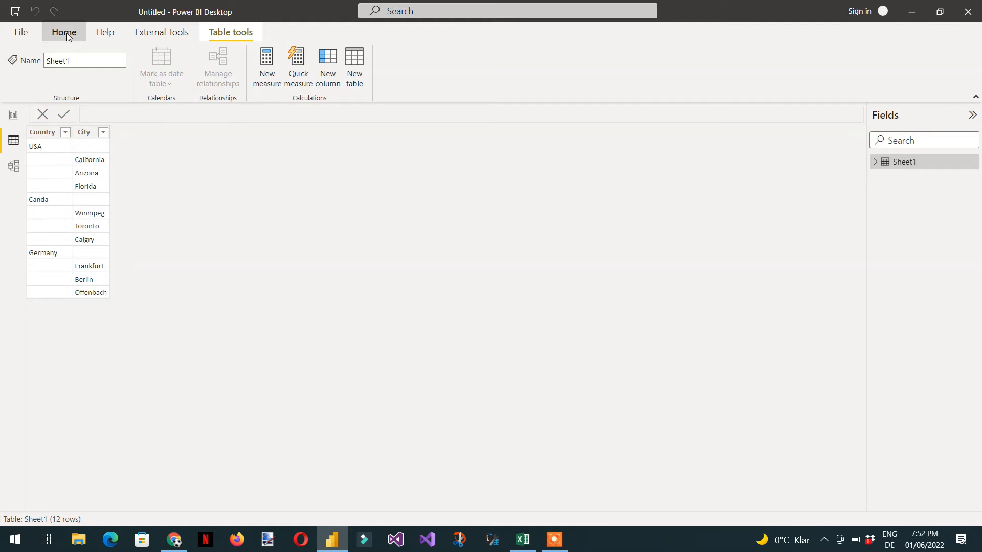
Launch Transform data from the Home ribbon to edit Sheet1 in Power Query Editor
left_click(63, 31)
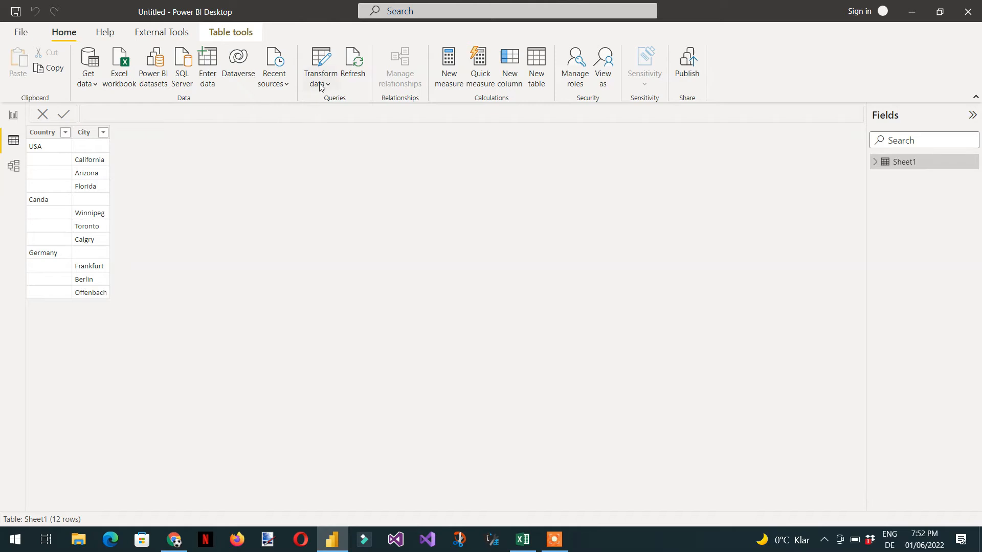
left_click(319, 69)
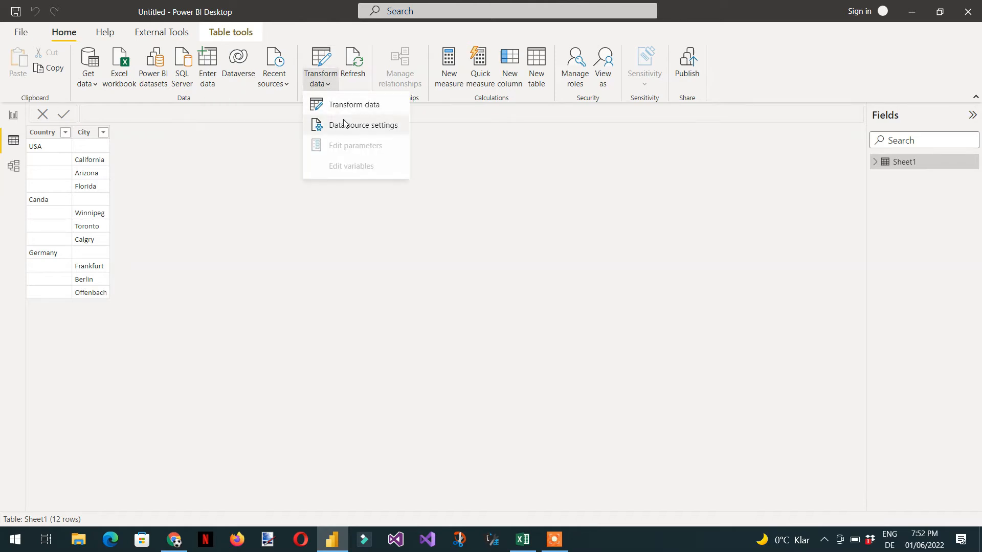
left_click(354, 104)
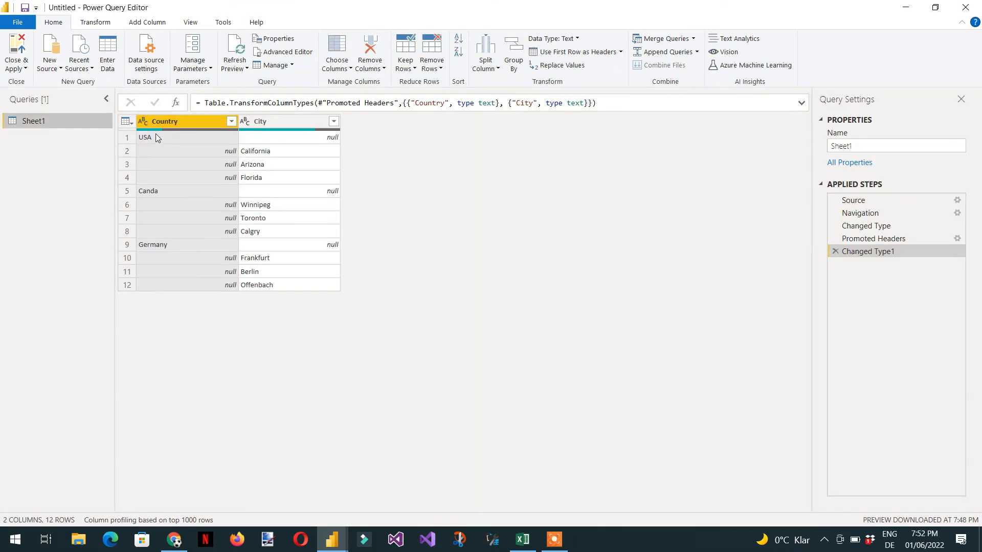
mouse_move(176, 103)
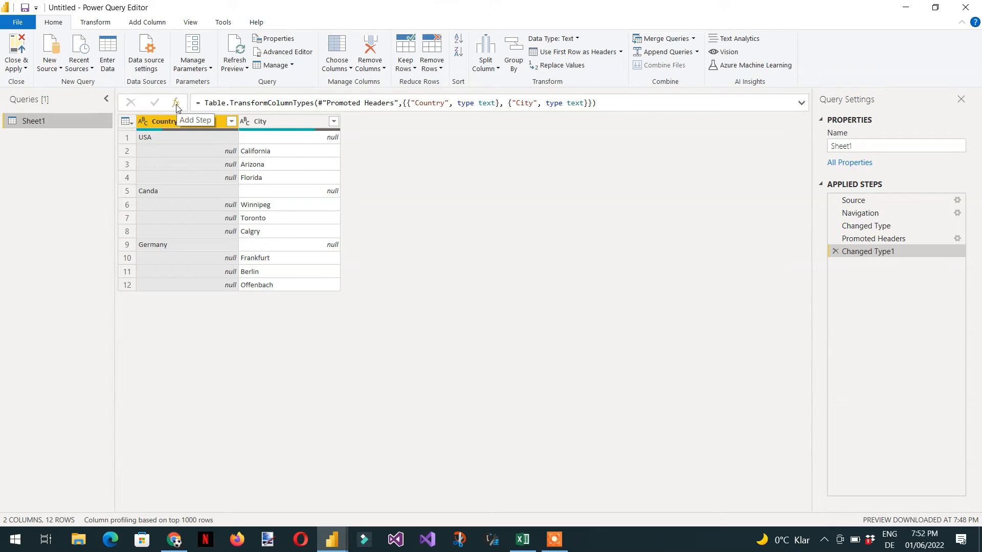
Add a custom step =Table.FillDown(#"Changed Type1",{"Country"}) to fill Country nulls down
left_click(176, 103)
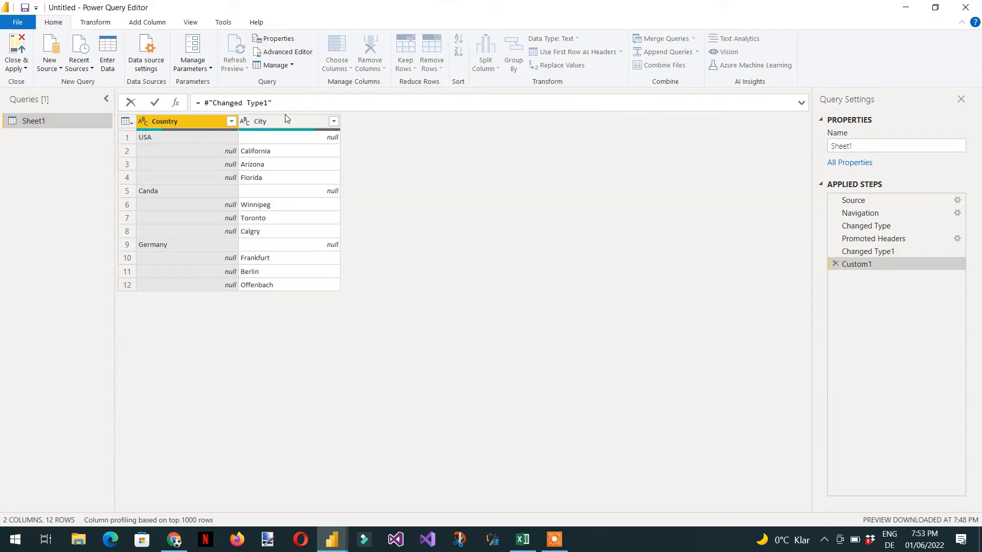
type("=table.f")
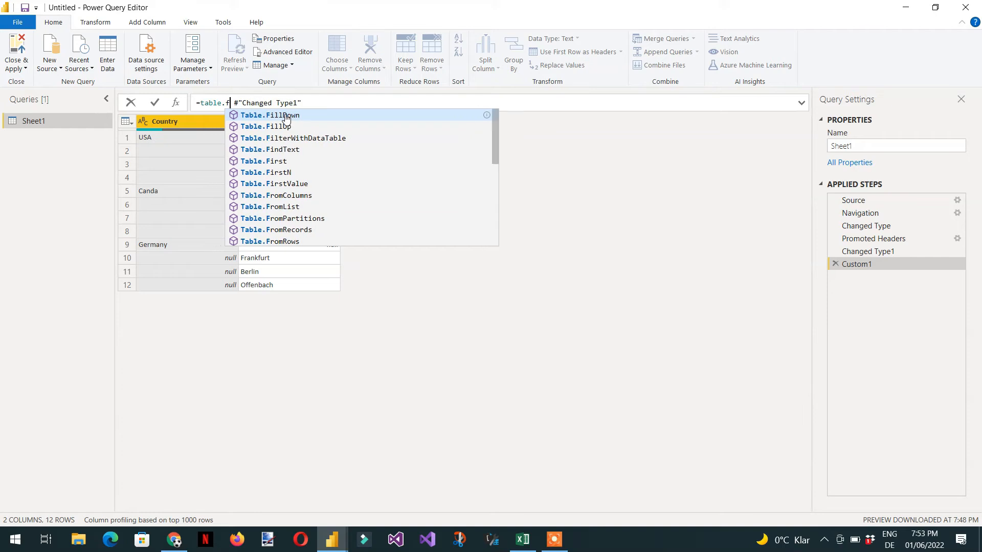
left_click(269, 115)
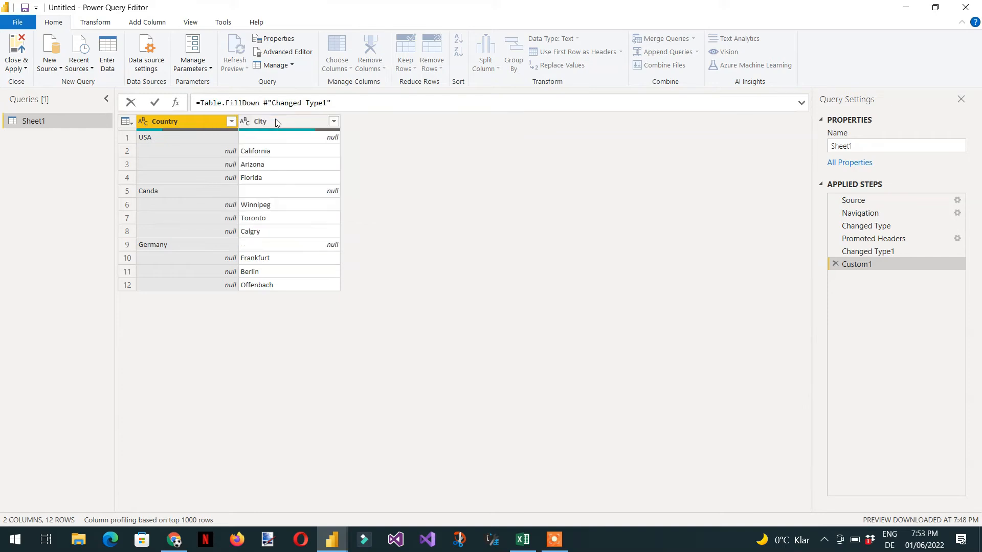
left_click(262, 103)
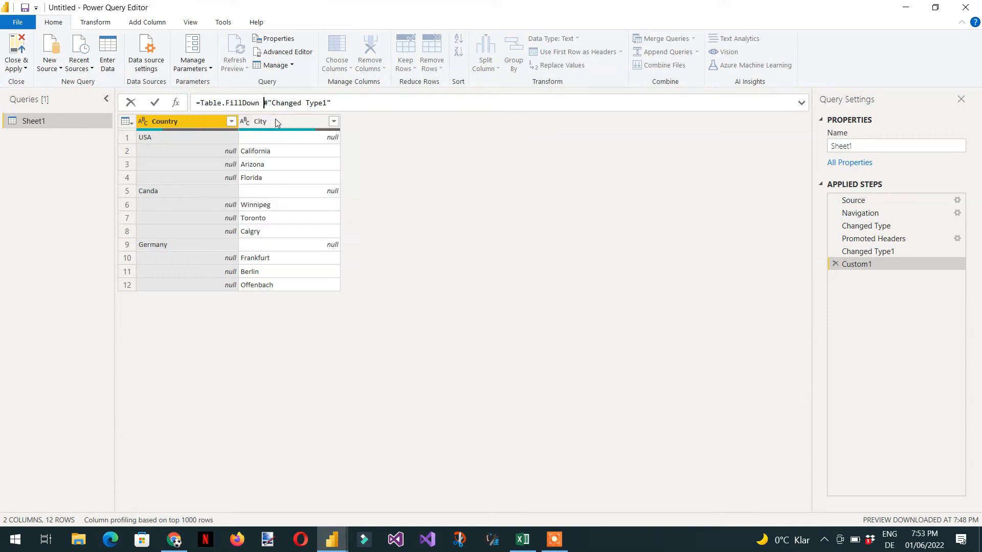
type("(")
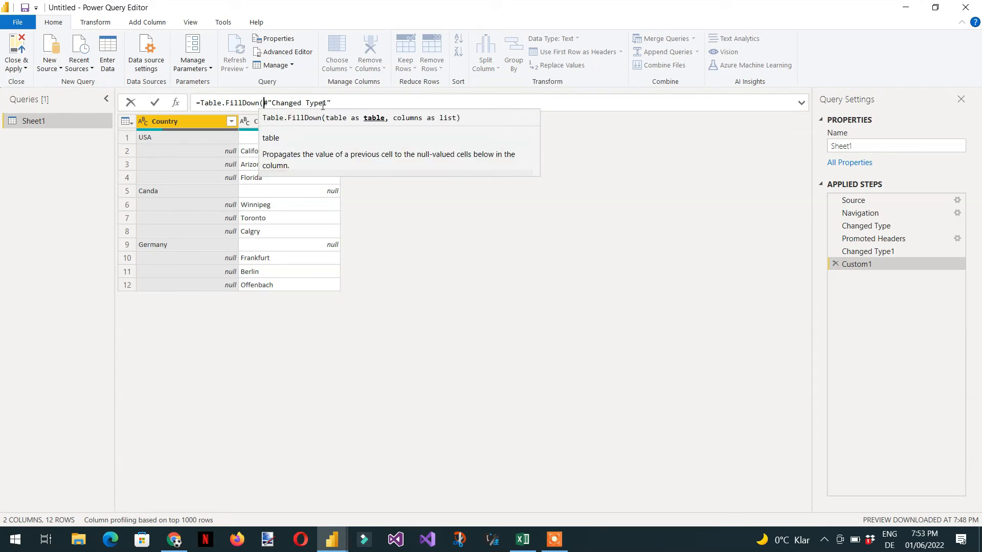
type(",")
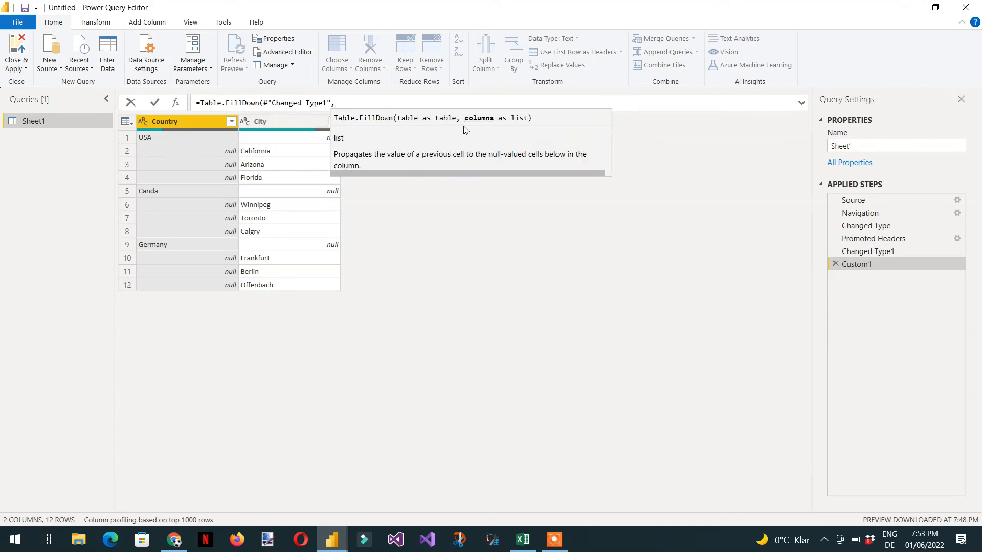
mouse_move(424, 115)
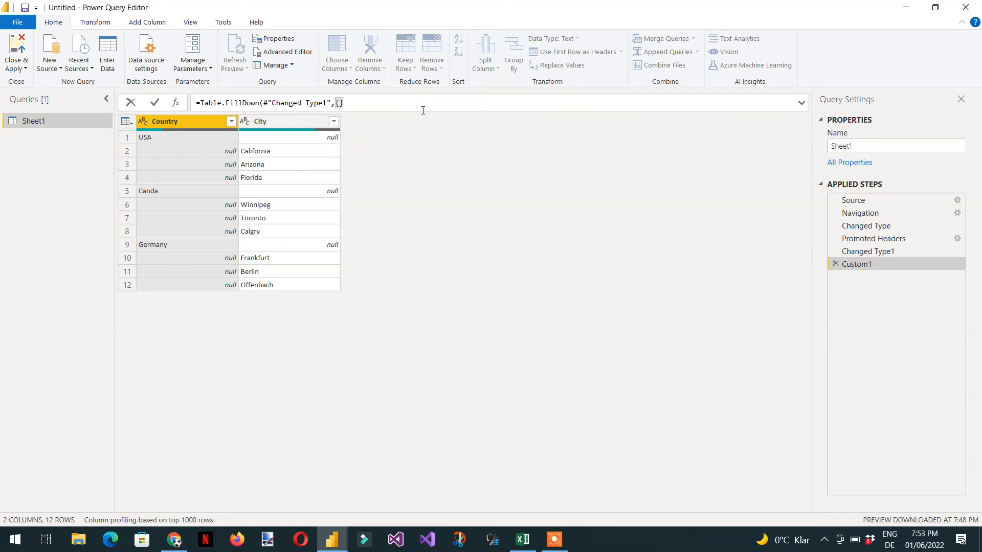
type("Count")
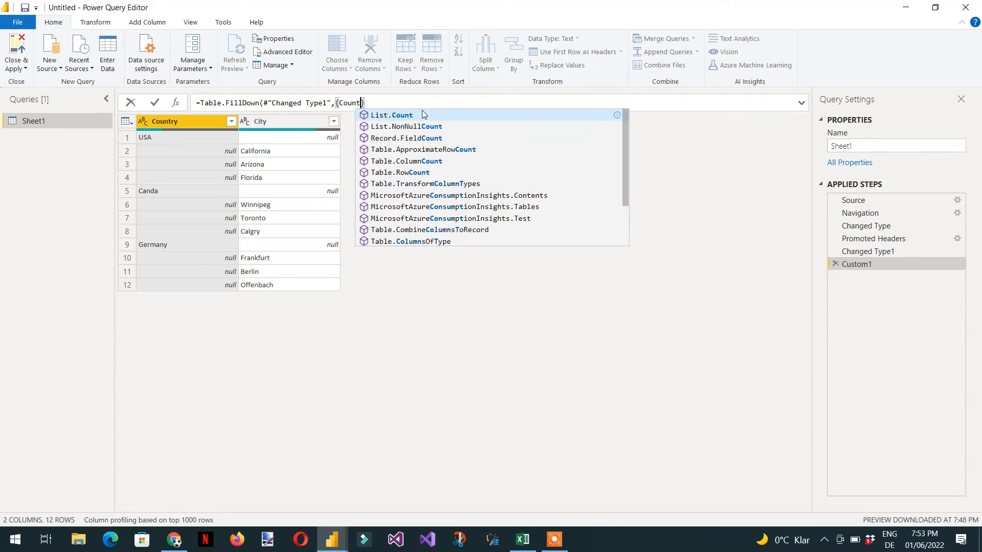
type("C")
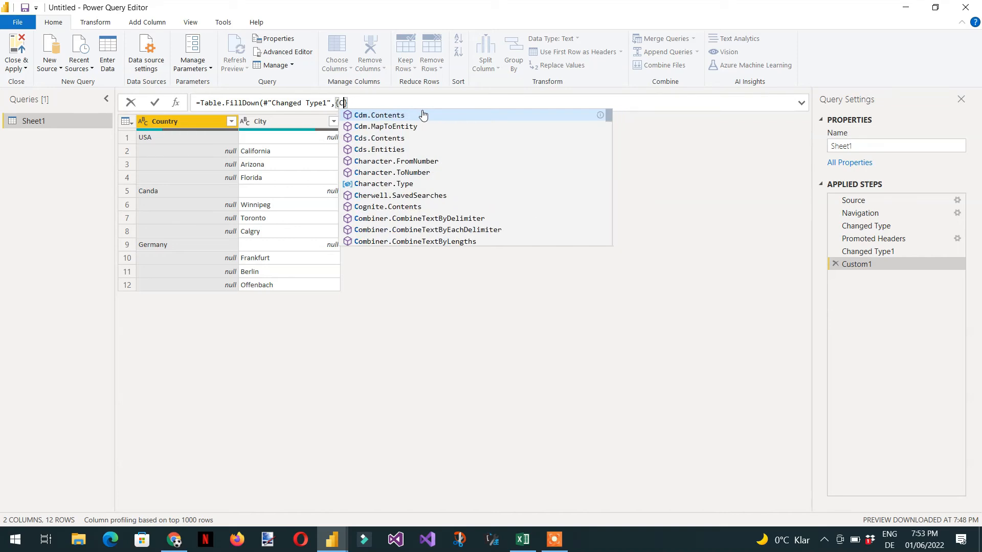
type("\"")
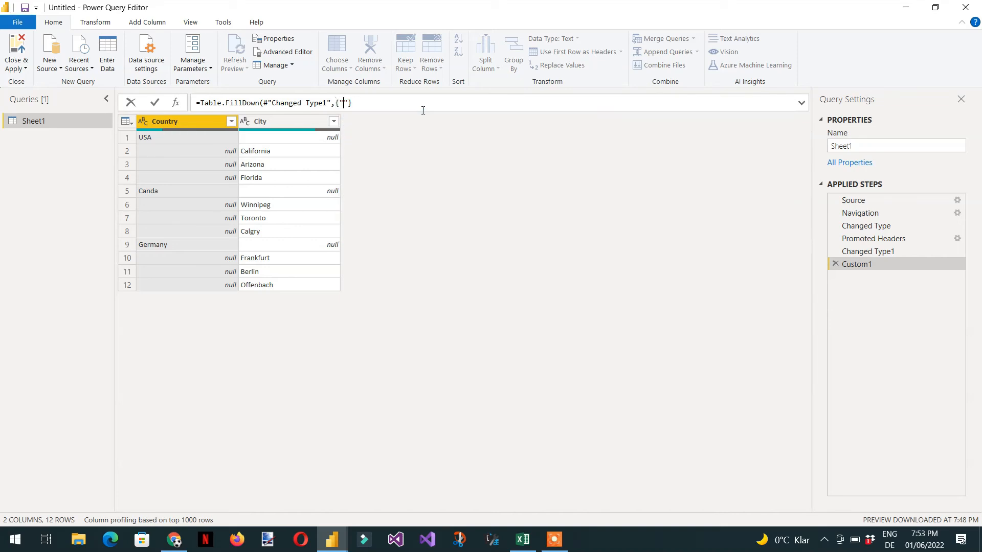
type("Country")
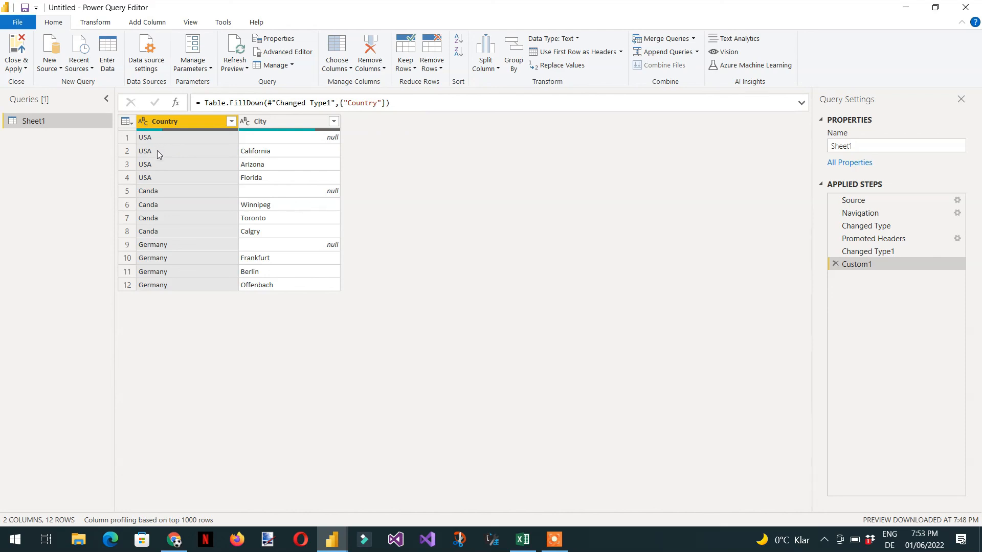
mouse_move(161, 158)
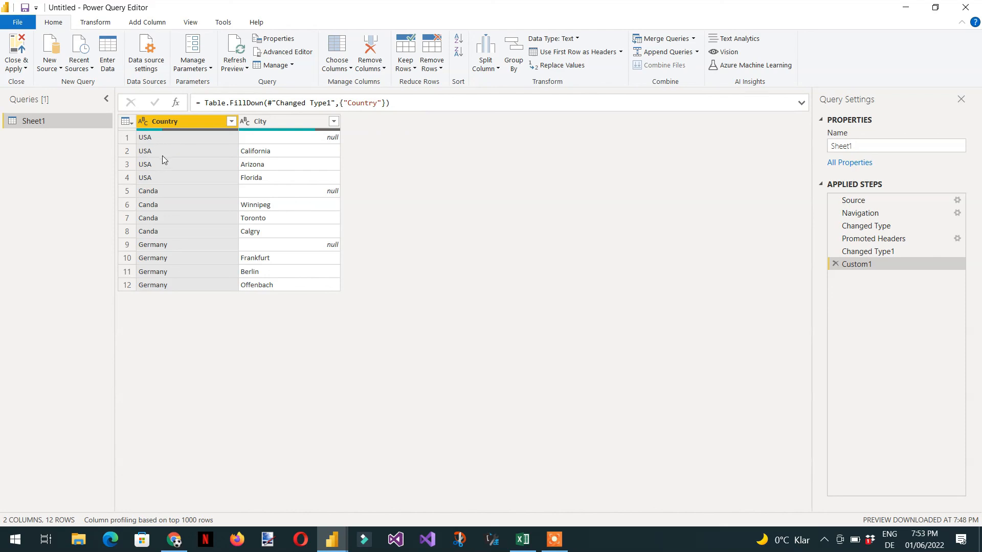
mouse_move(168, 191)
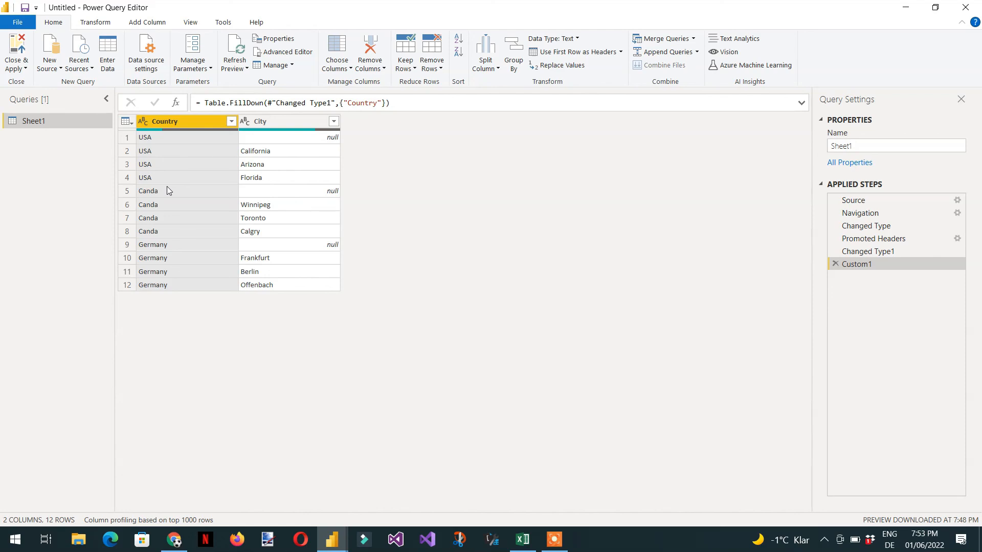
mouse_move(179, 281)
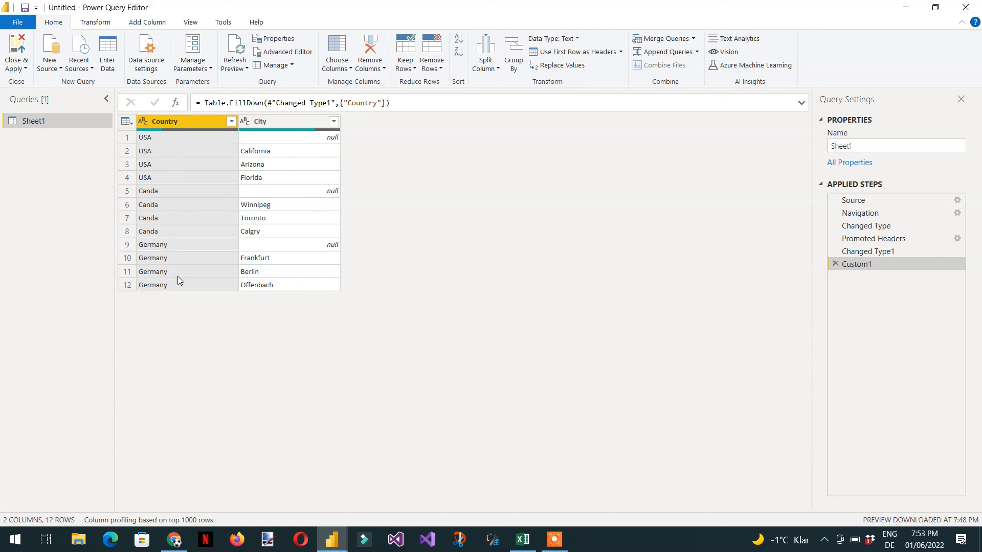